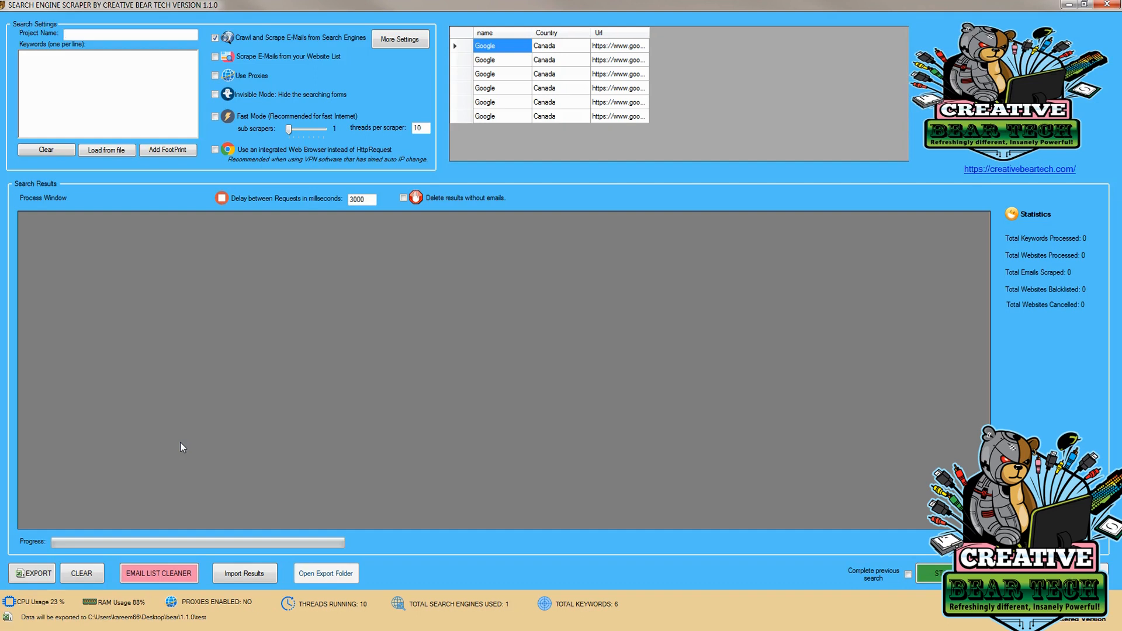
# - Enter 'cryptocurrency' as the project name
pyautogui.click(129, 35)
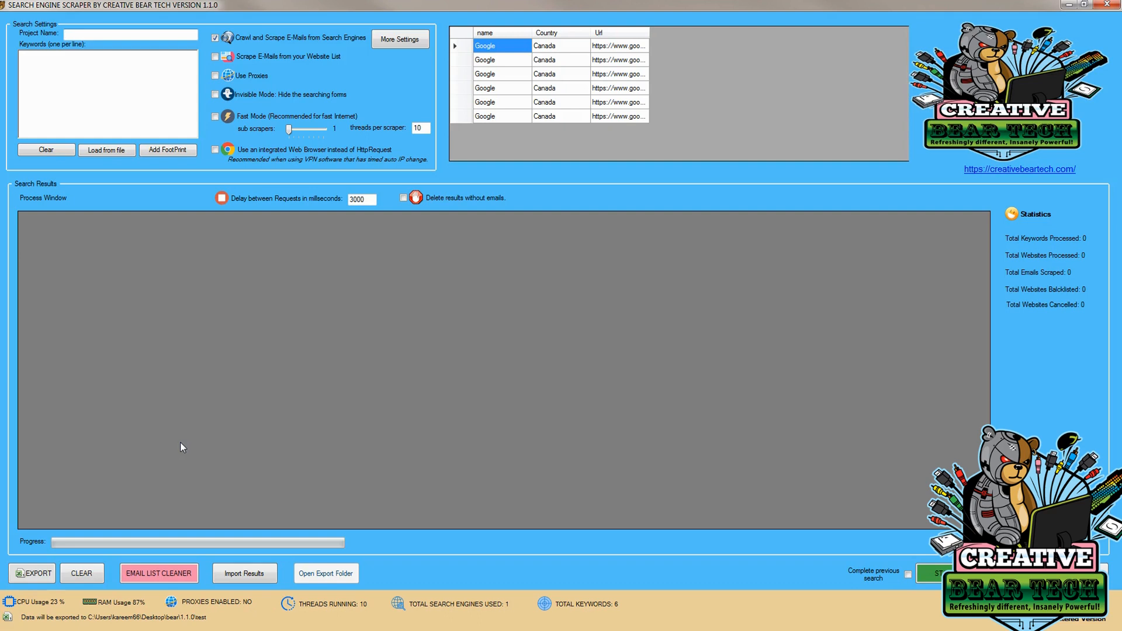
pyautogui.click(475, 462)
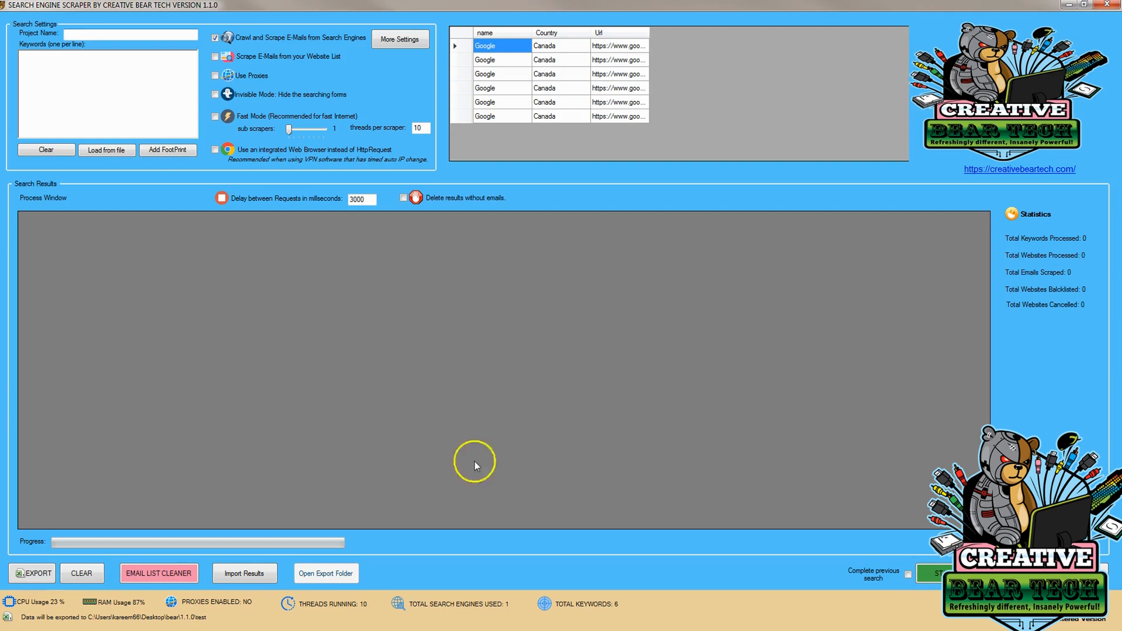
pyautogui.click(129, 35)
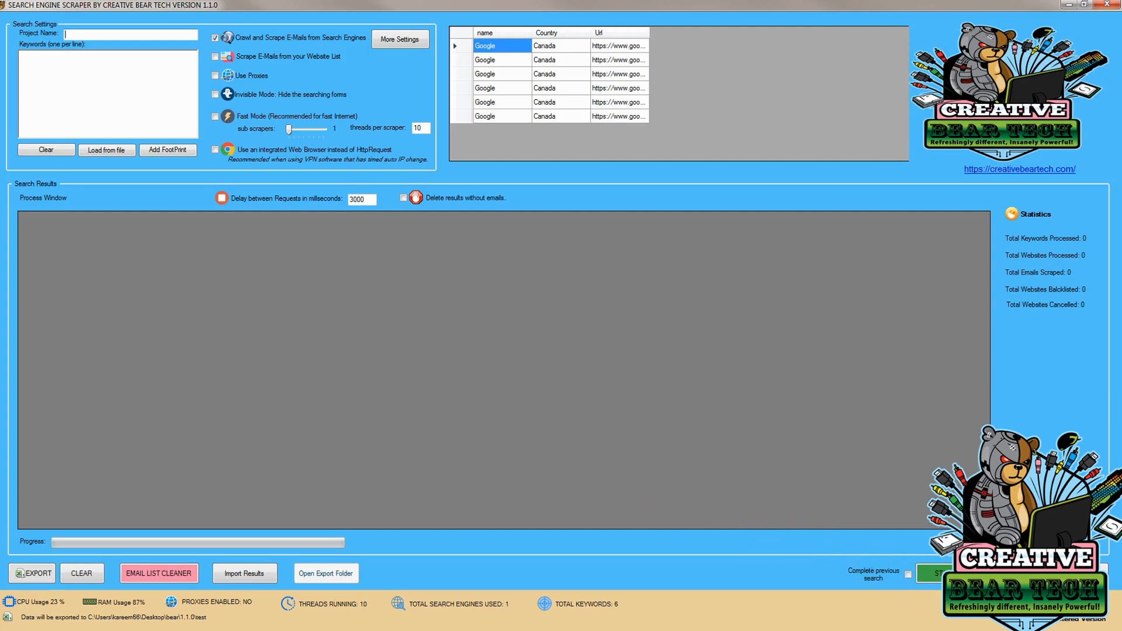
pyautogui.moveTo(1059, 625)
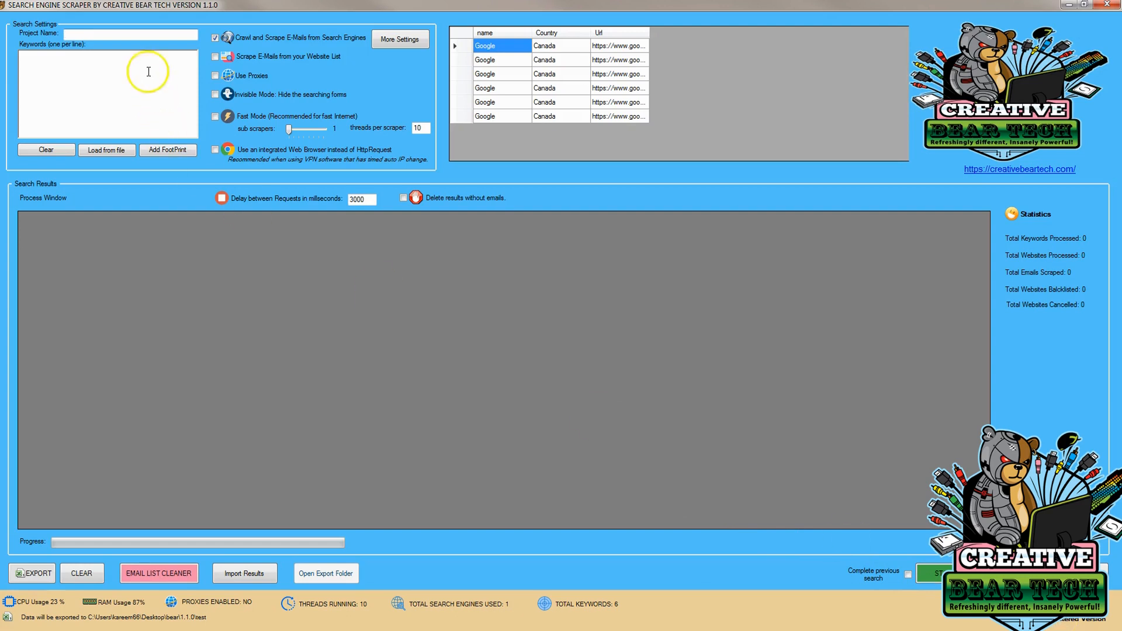
pyautogui.write('cryptocurrency')
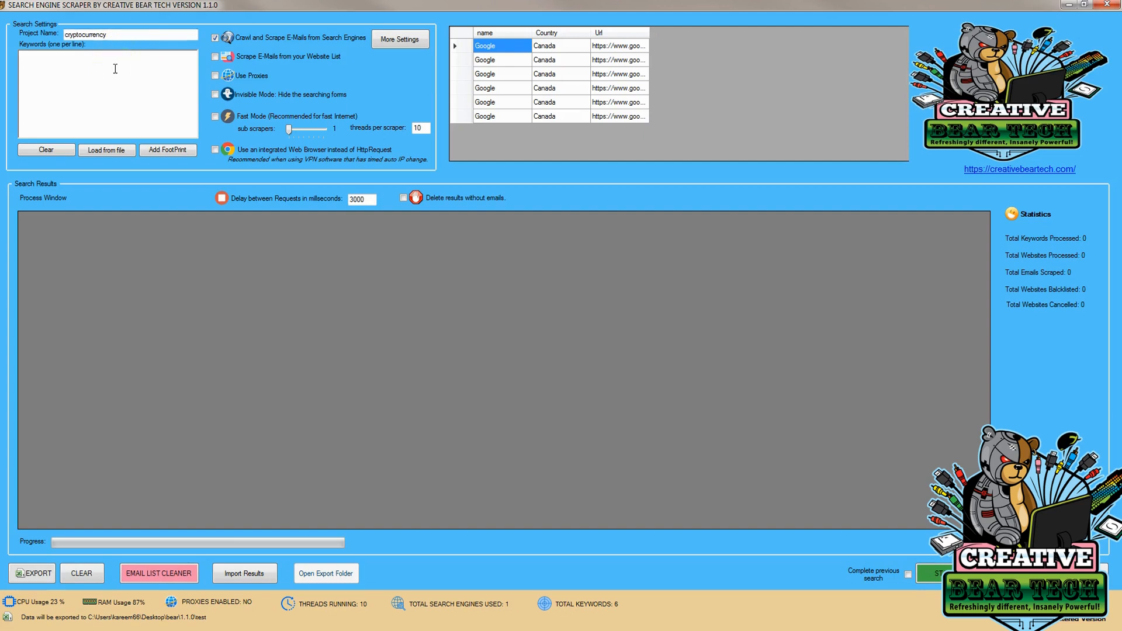
# - List keywords cryptonews, cryptocurrency, crypto advertising and crypto exchange, one per line
pyautogui.write('crypto')
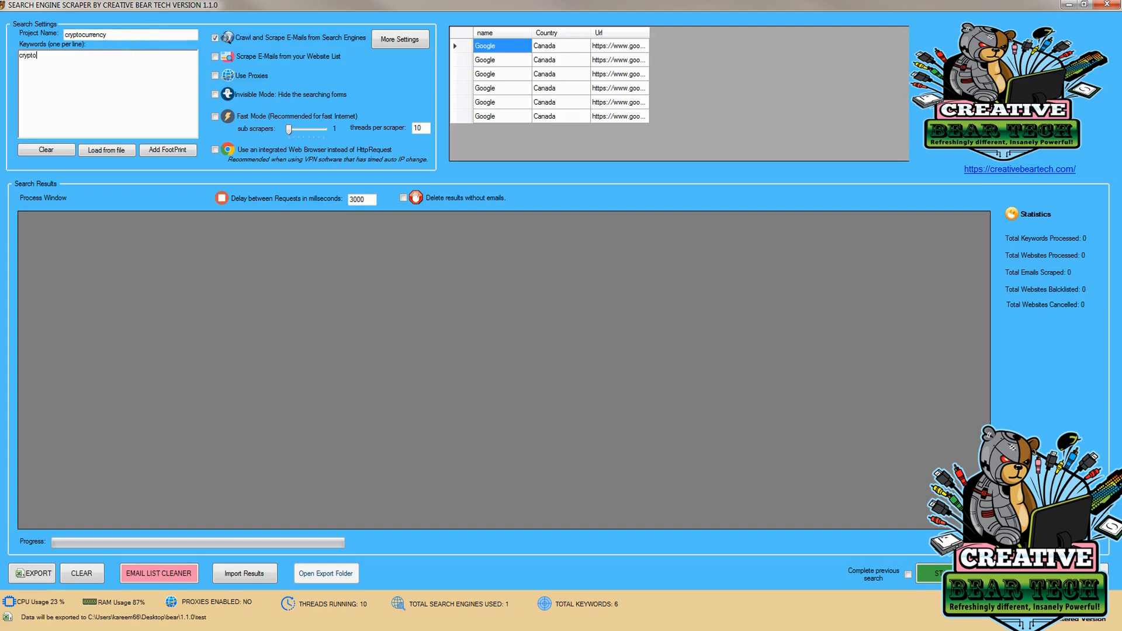
pyautogui.press('Backspace')
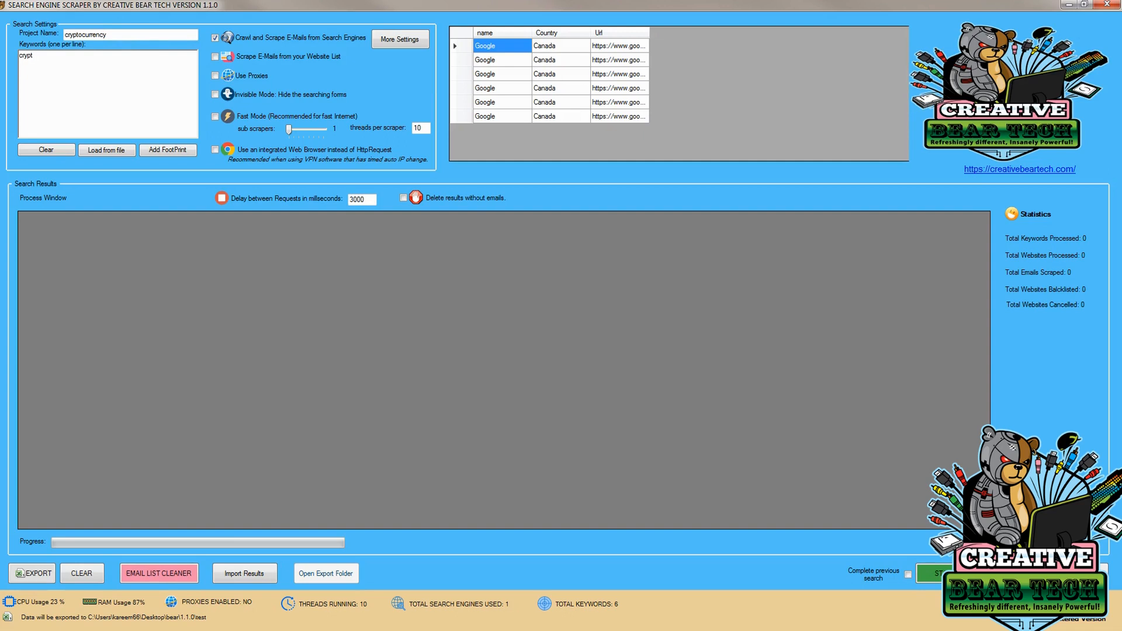
pyautogui.write('onews')
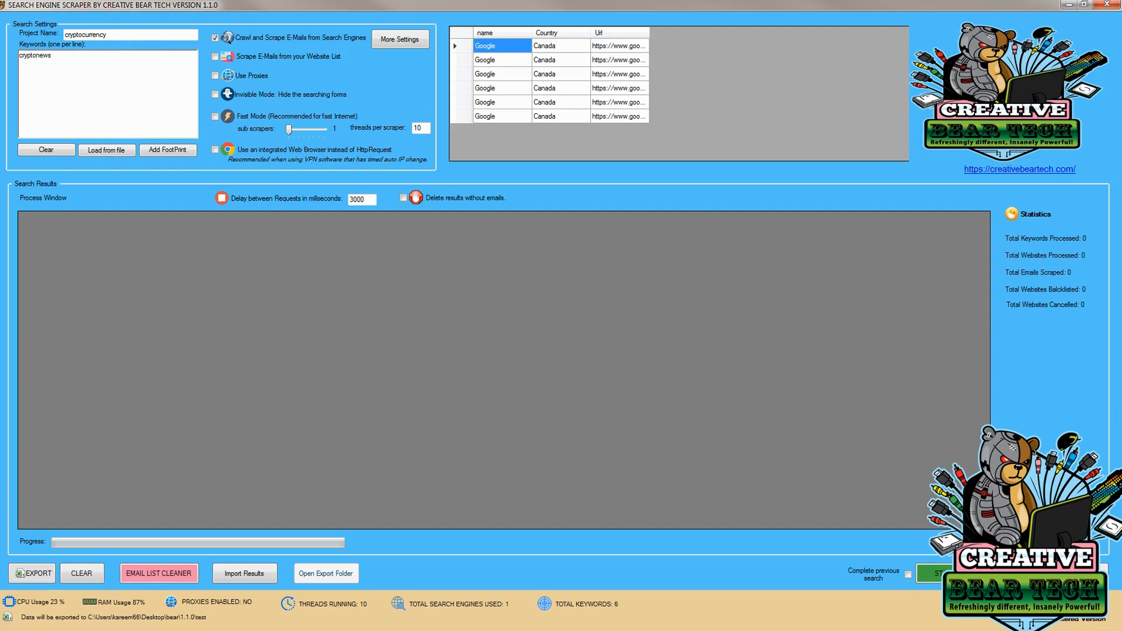
pyautogui.write('cryptocurrency')
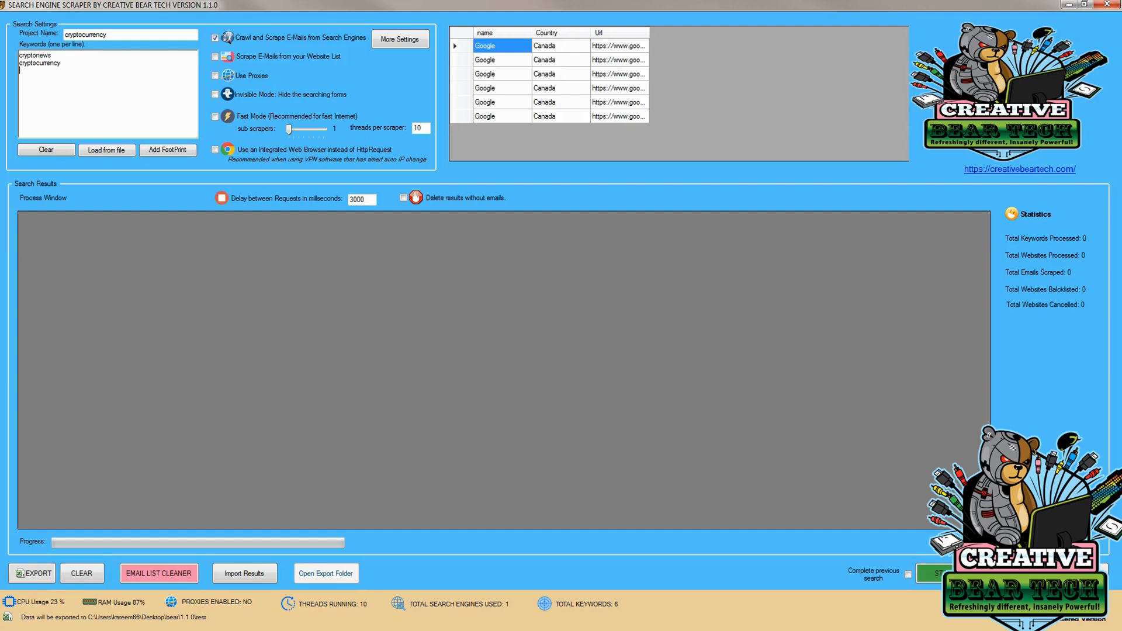
pyautogui.write('cryptoa')
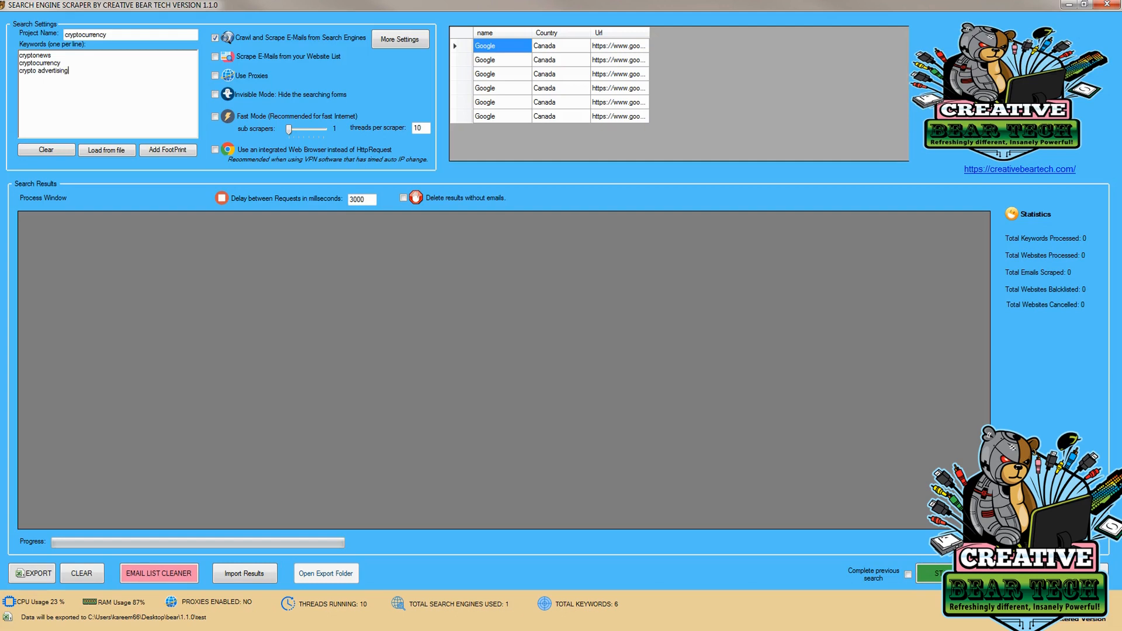
pyautogui.write('crypto')
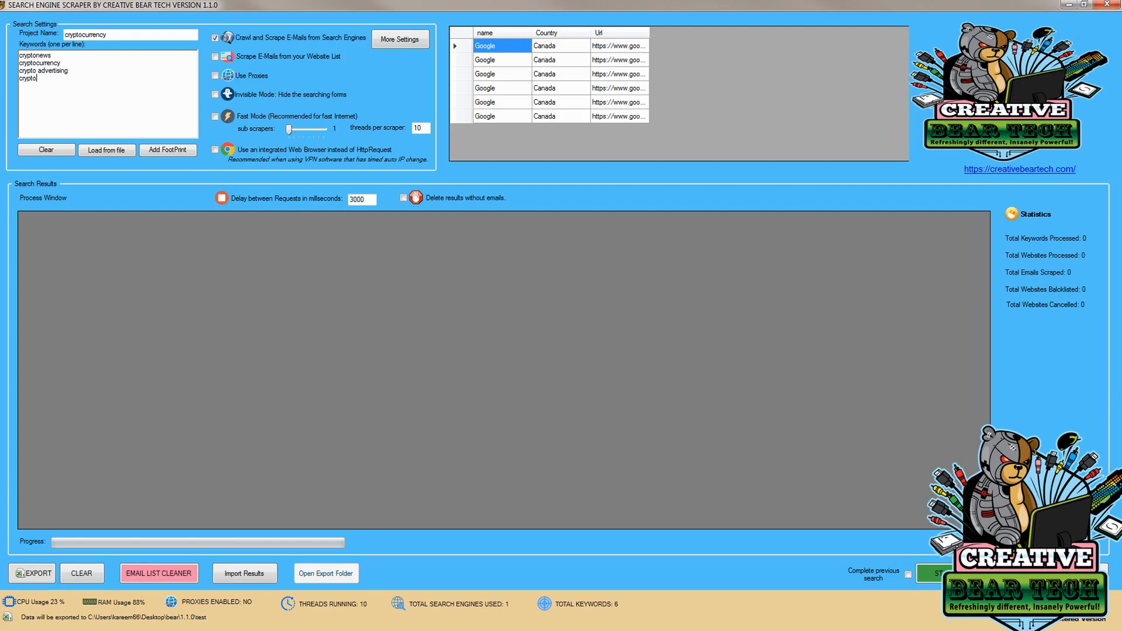
pyautogui.write('exchange')
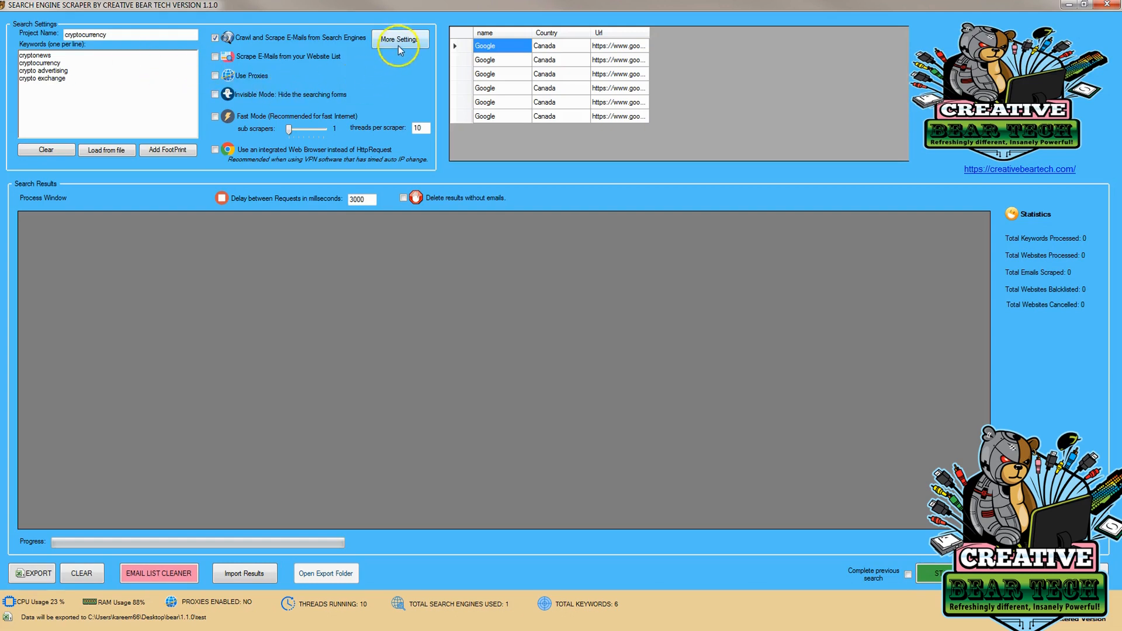
# - Browse More Settings' proxy, speed and captcha tabs, ending on the Search Engines/Dictionaries list
pyautogui.click(399, 38)
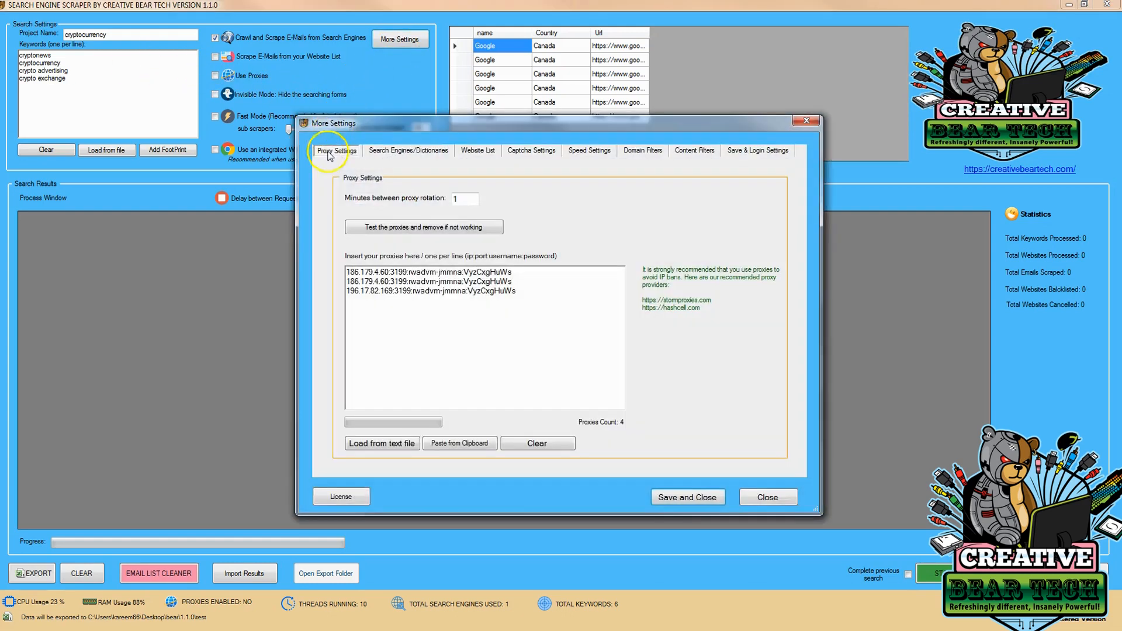
pyautogui.moveTo(425, 280)
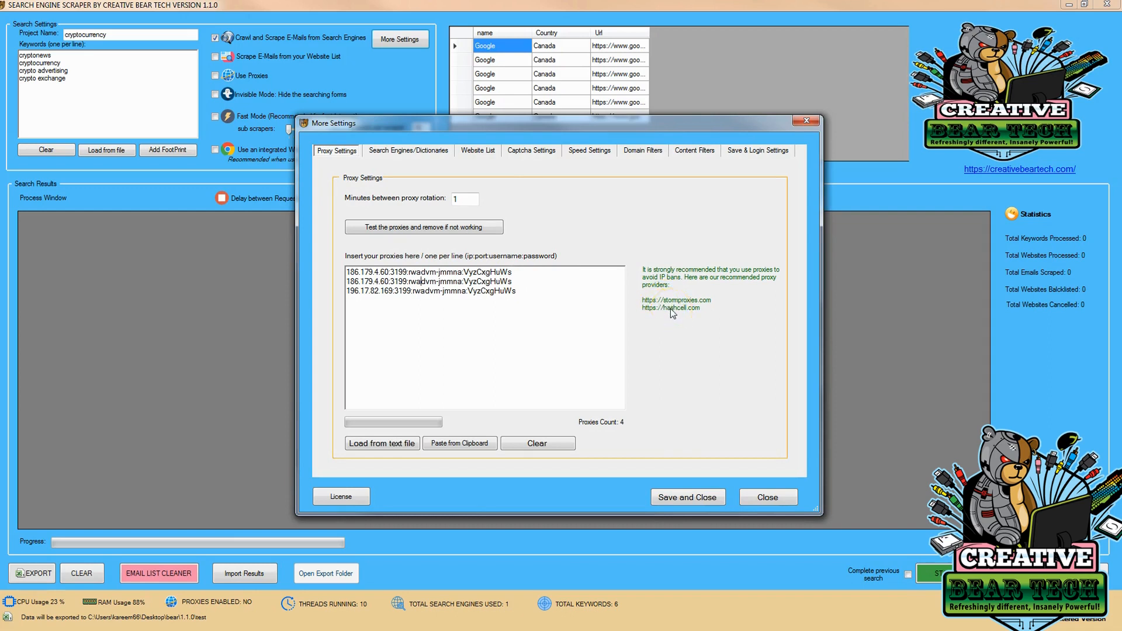
pyautogui.moveTo(590, 153)
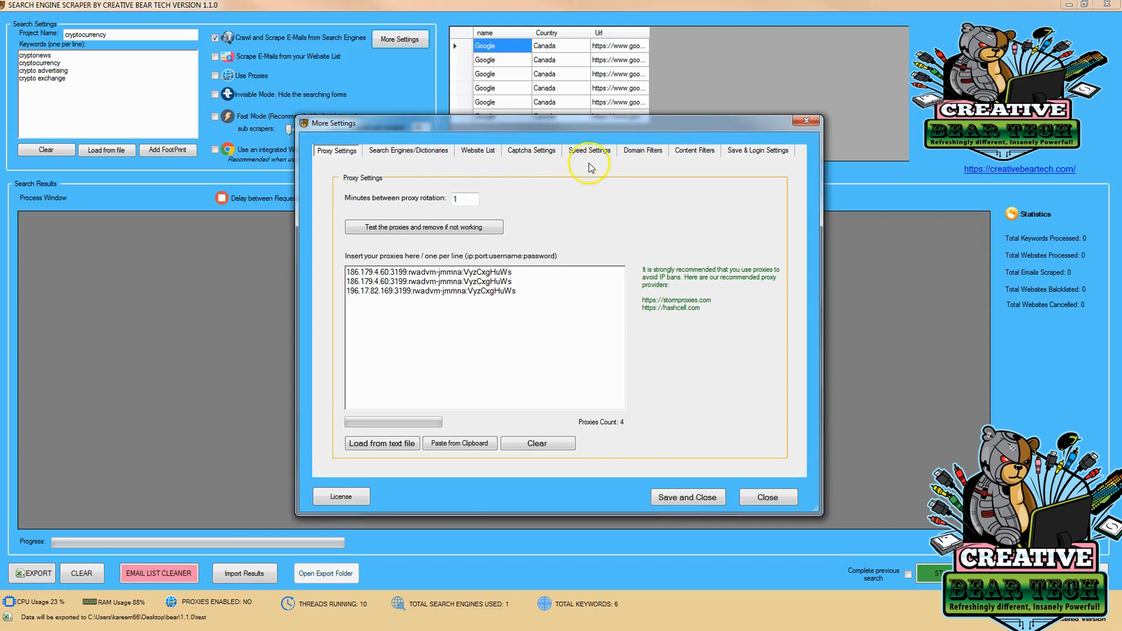
pyautogui.click(589, 150)
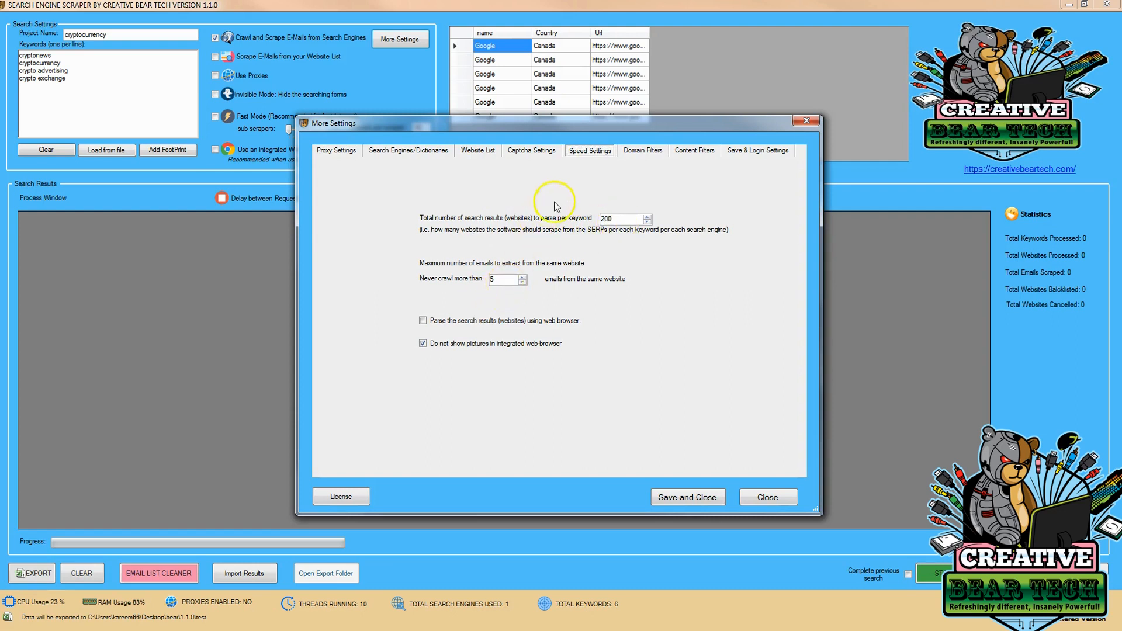
pyautogui.moveTo(446, 176)
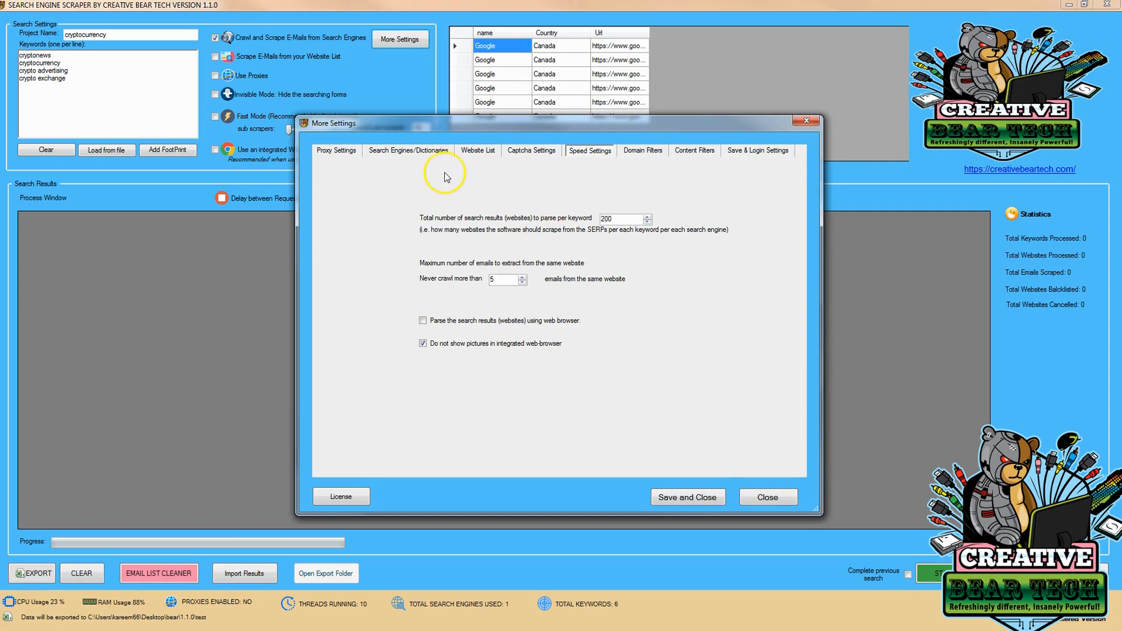
pyautogui.click(532, 150)
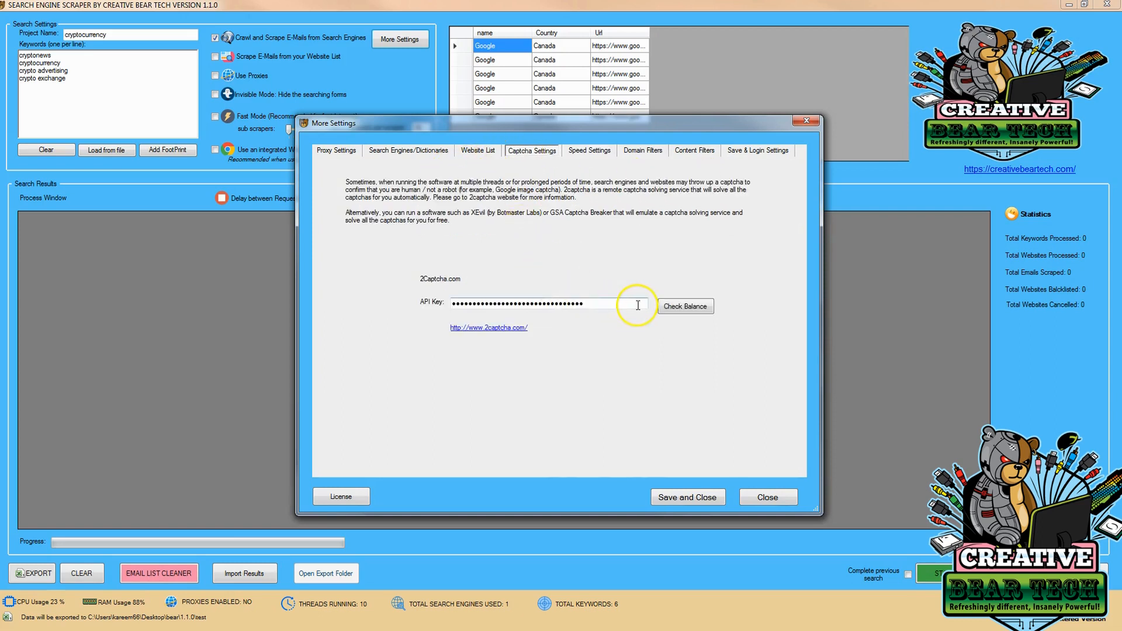
pyautogui.moveTo(630, 301)
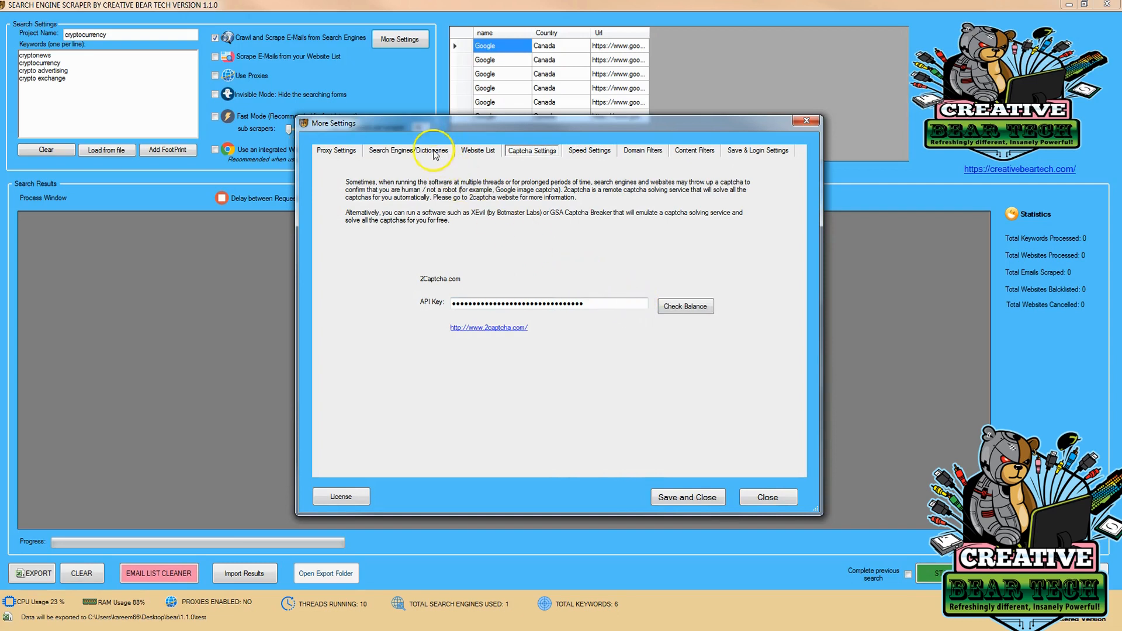
pyautogui.click(408, 150)
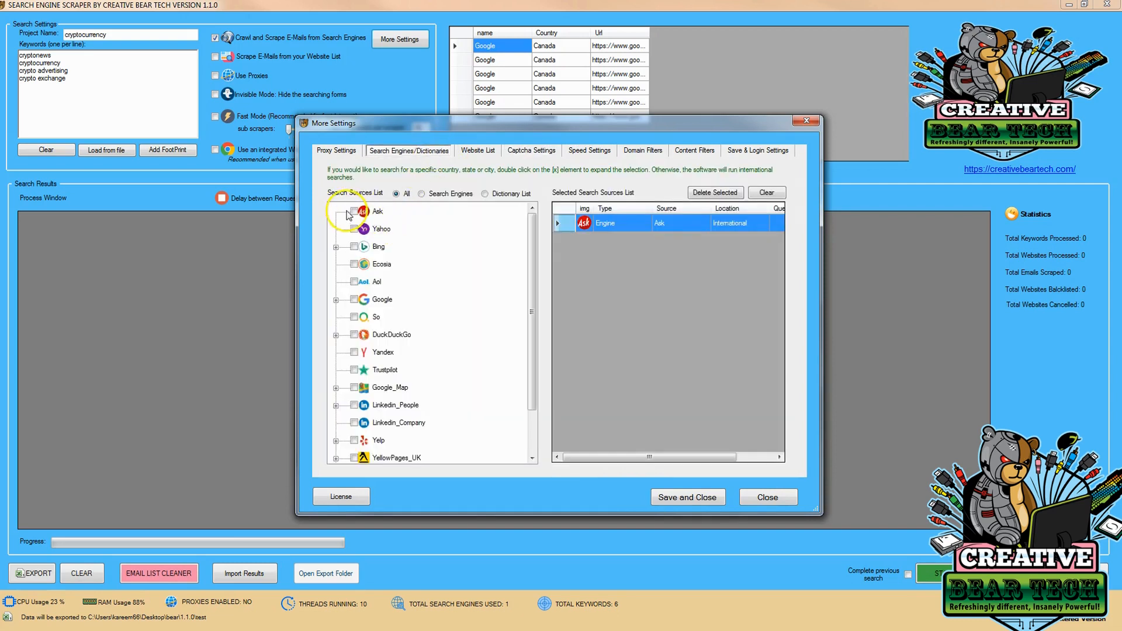
# - Delete the duplicate Ask rows, re-tick Ask, and Save and Close the settings
pyautogui.click(354, 211)
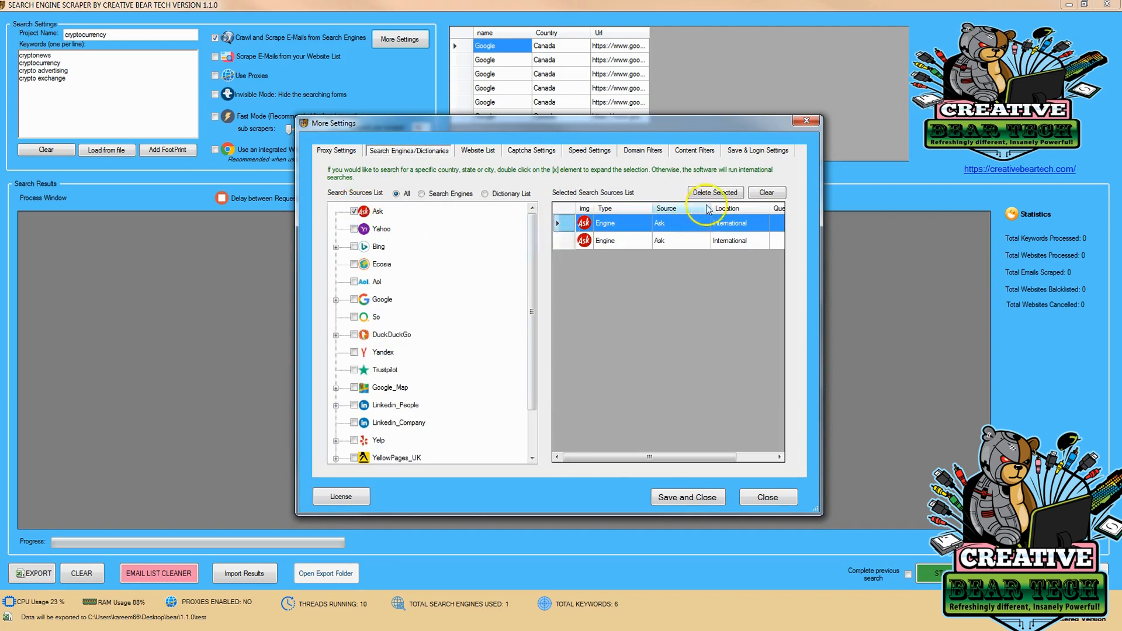
pyautogui.click(713, 192)
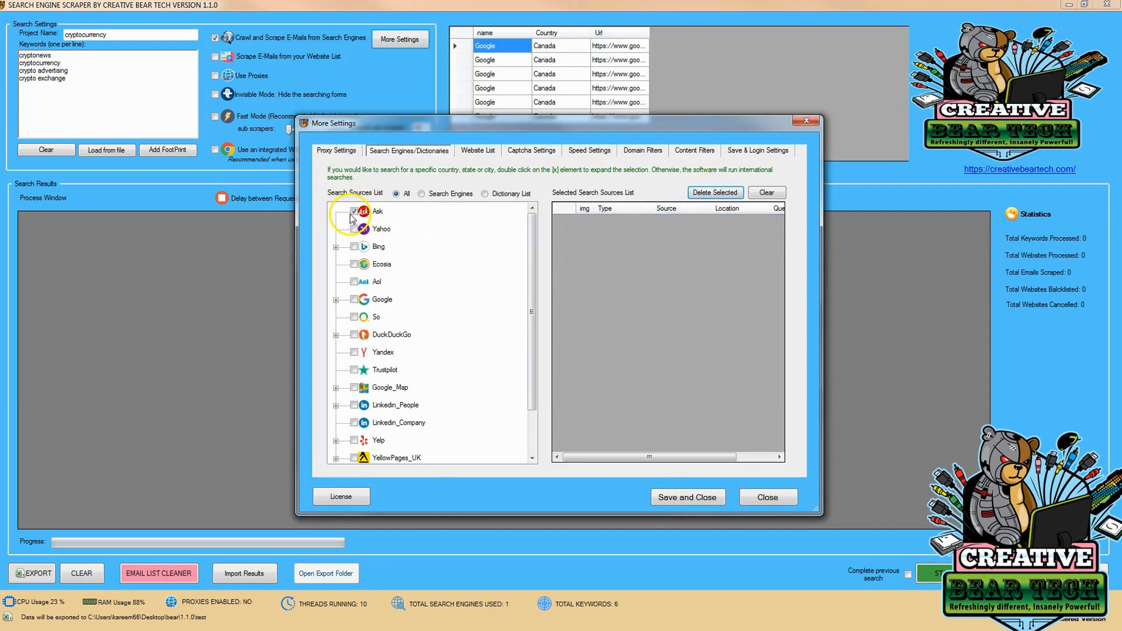
pyautogui.click(354, 211)
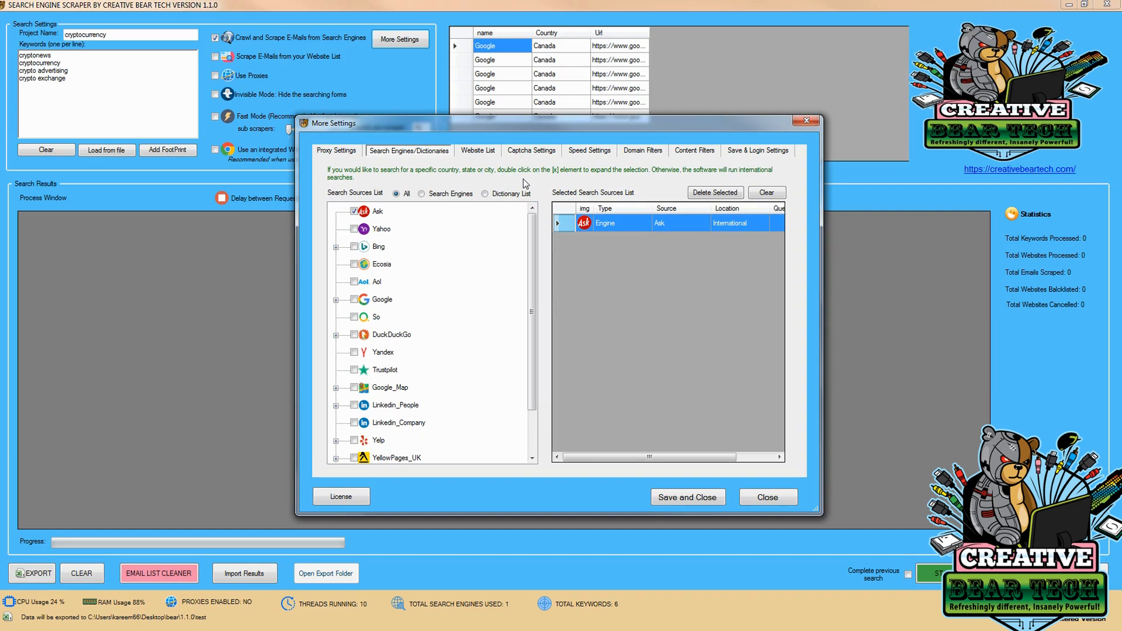
pyautogui.moveTo(338, 300)
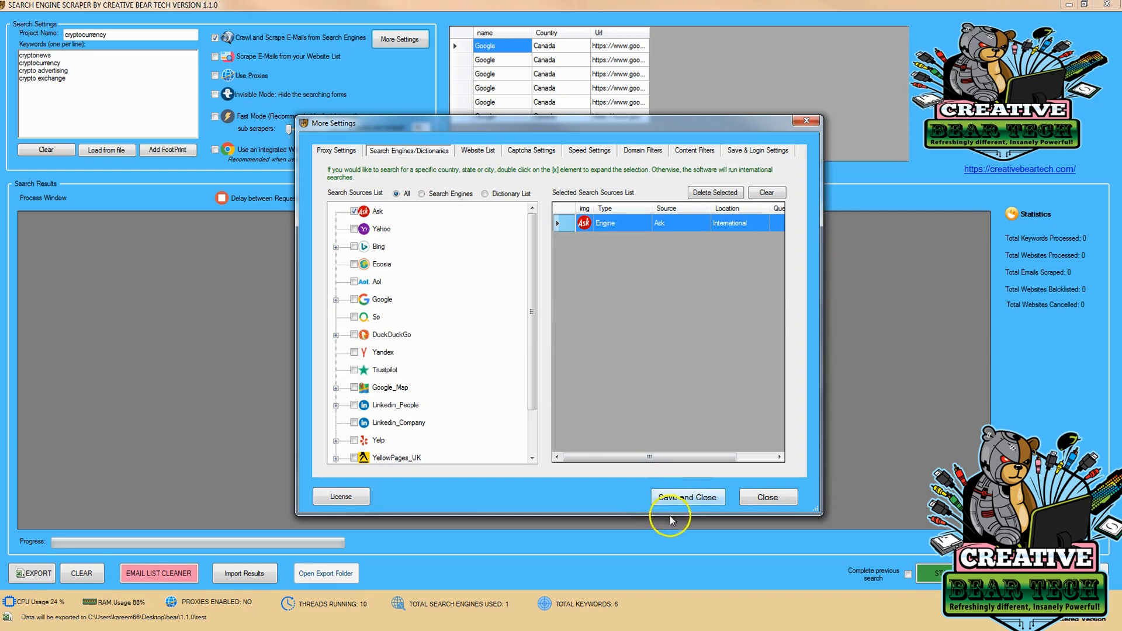
pyautogui.click(686, 496)
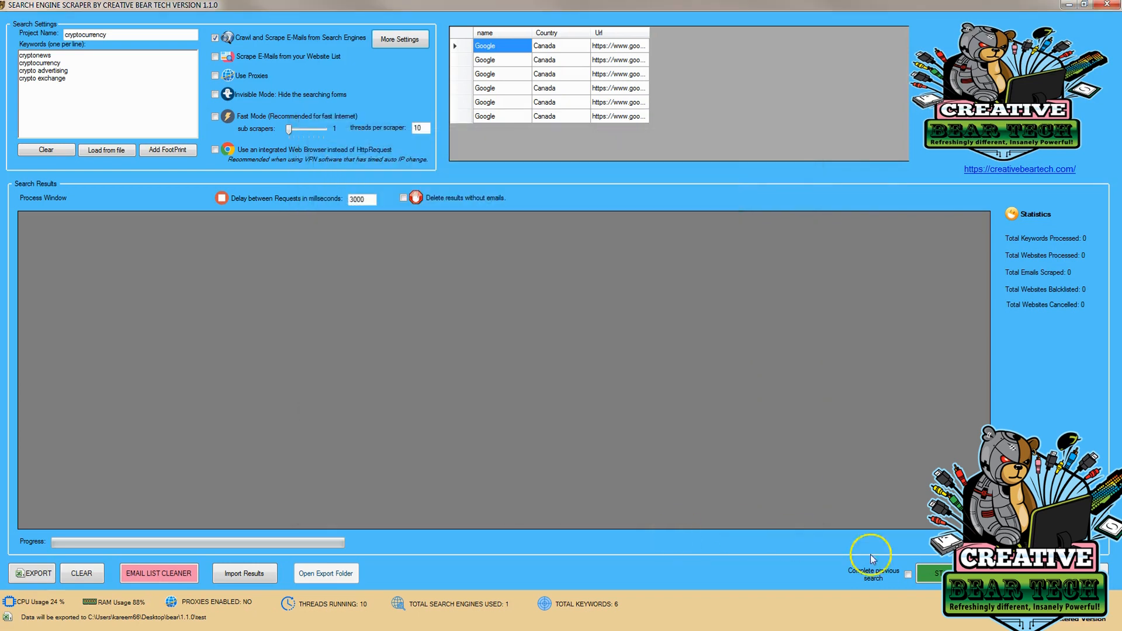
pyautogui.moveTo(872, 560)
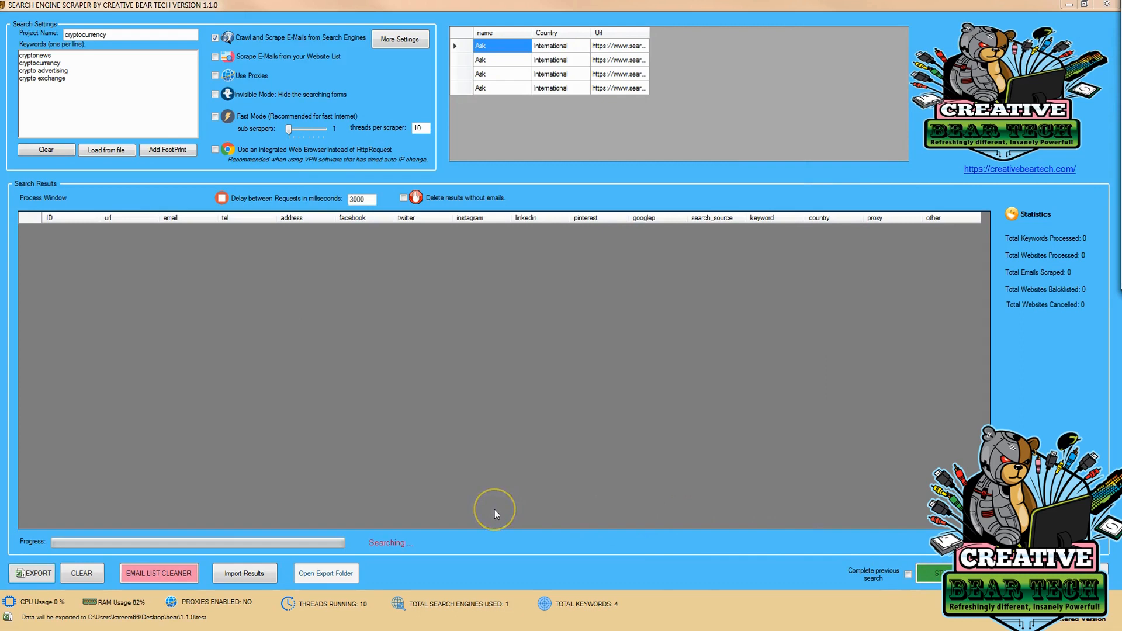
pyautogui.moveTo(495, 513)
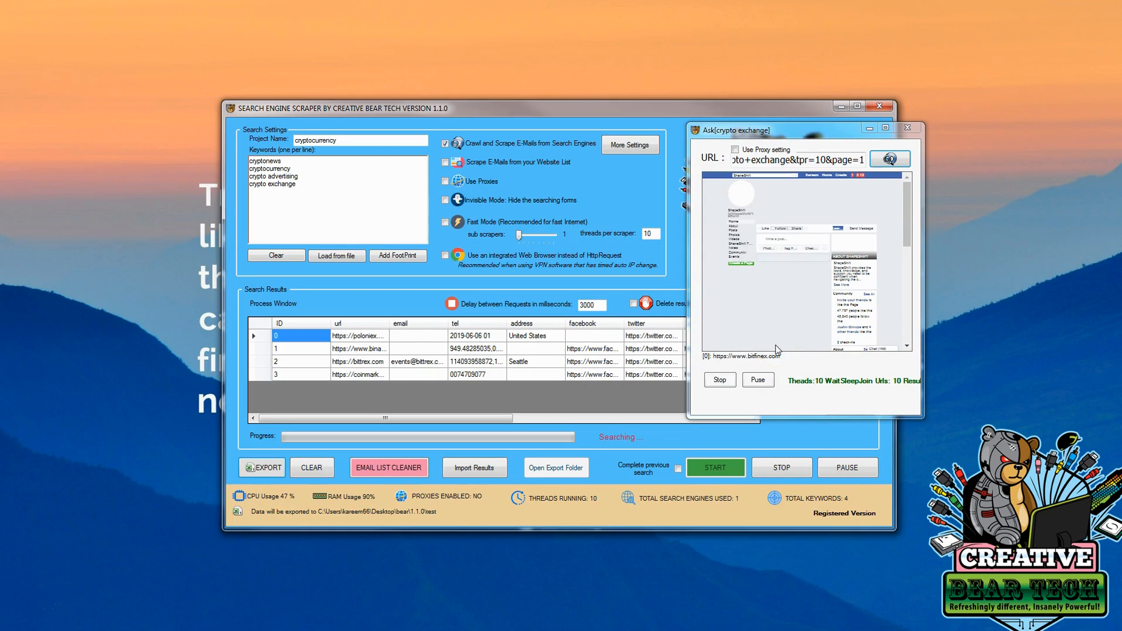
# - Stop the scrape and maximize the scraper window while searching halts
pyautogui.click(715, 467)
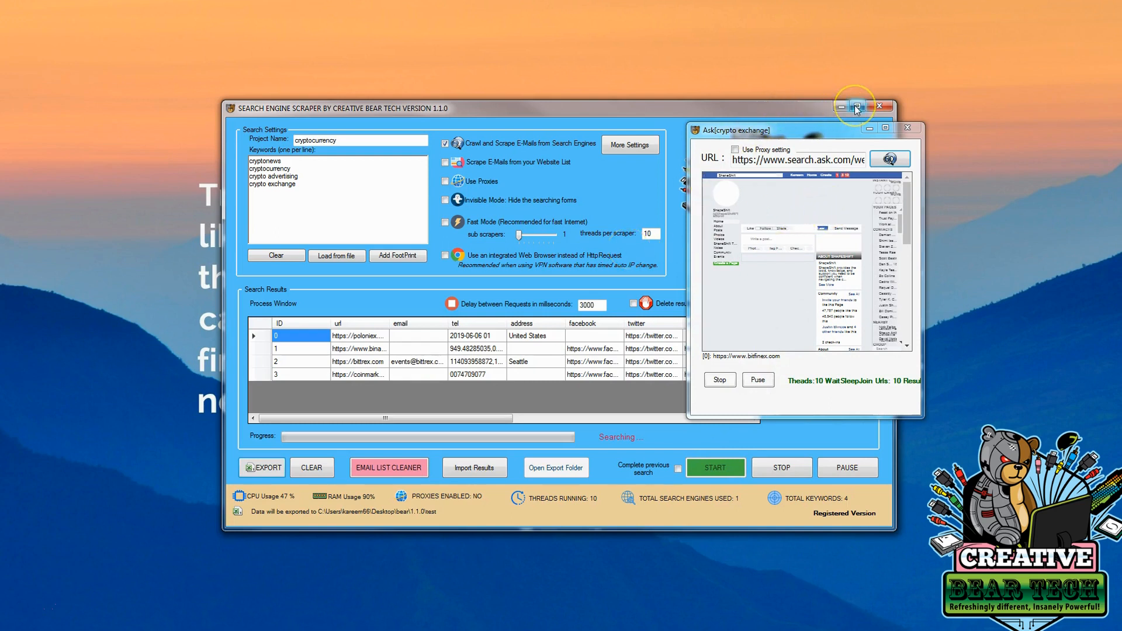
pyautogui.moveTo(856, 106)
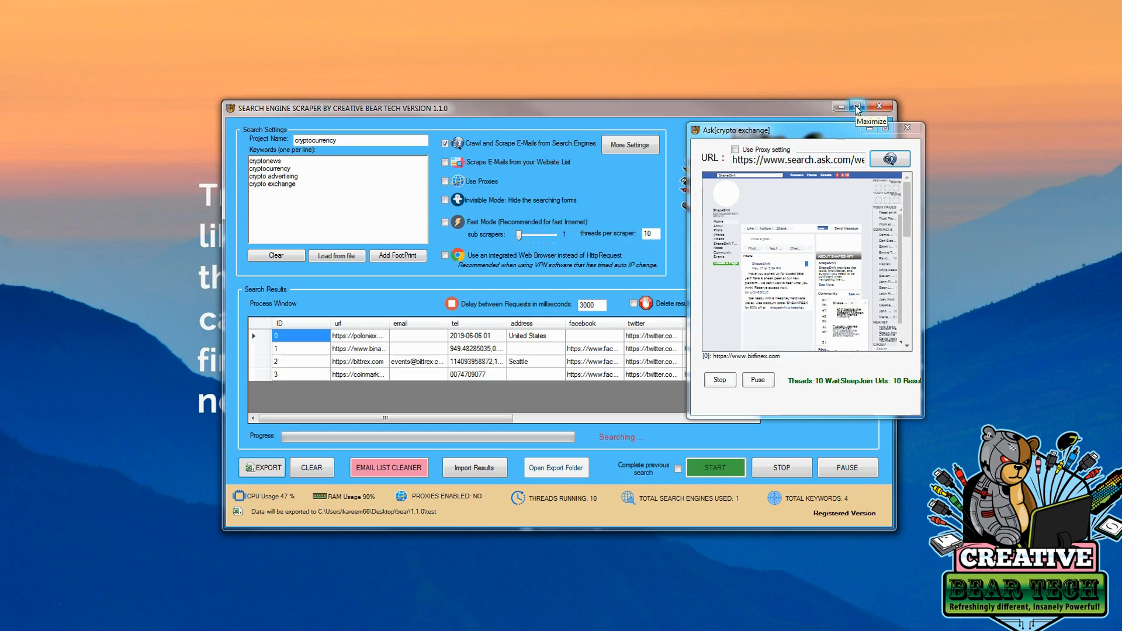
pyautogui.click(856, 106)
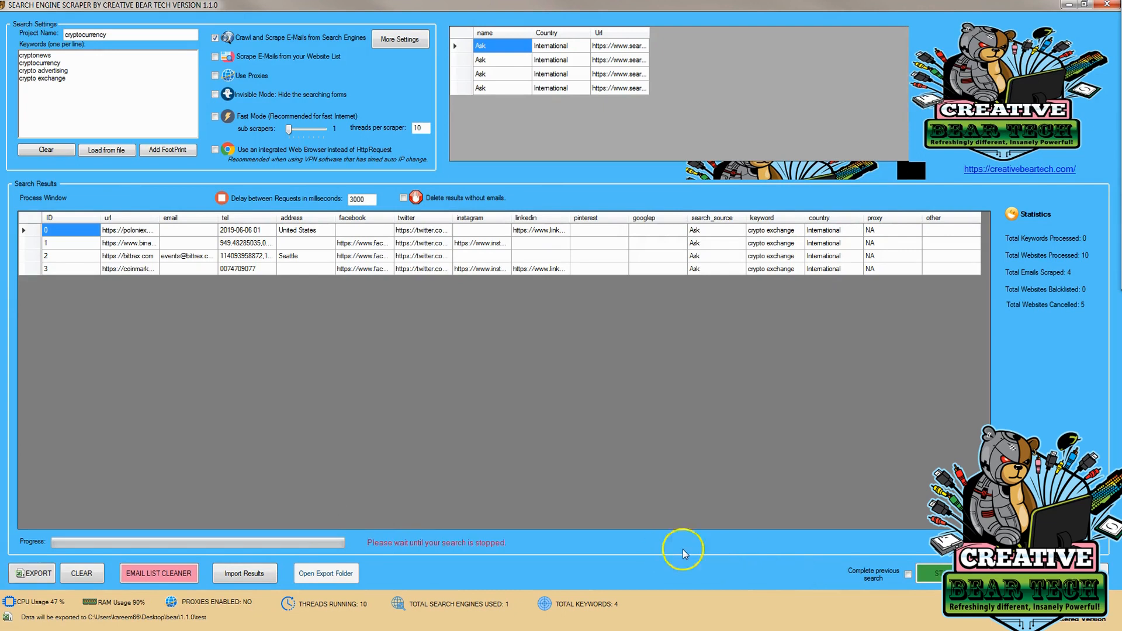
pyautogui.moveTo(516, 577)
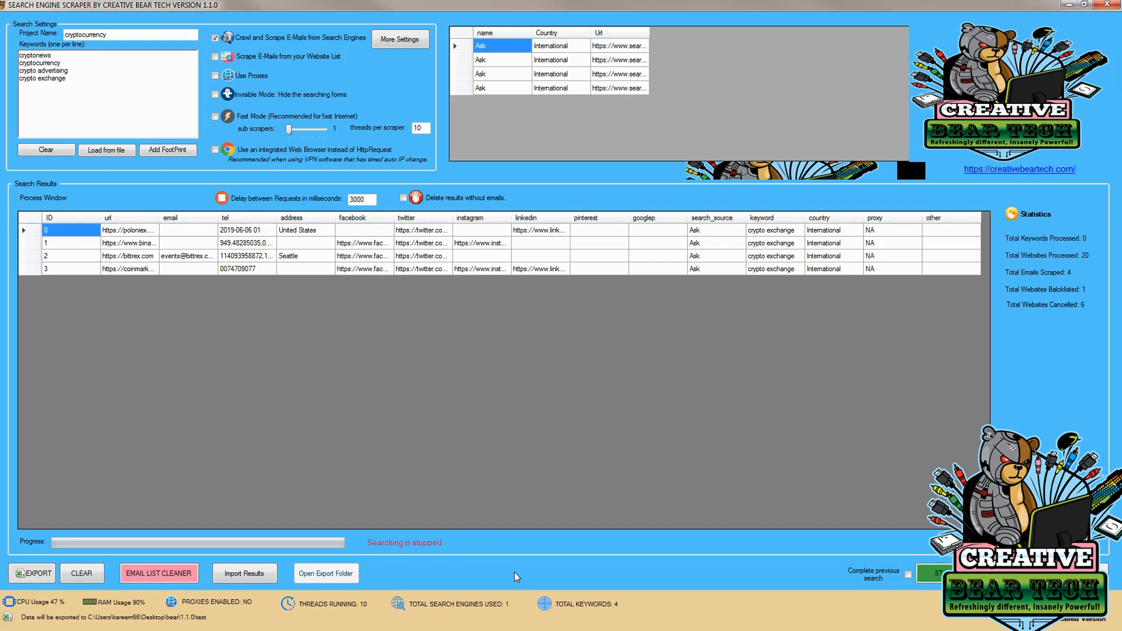
pyautogui.moveTo(76, 535)
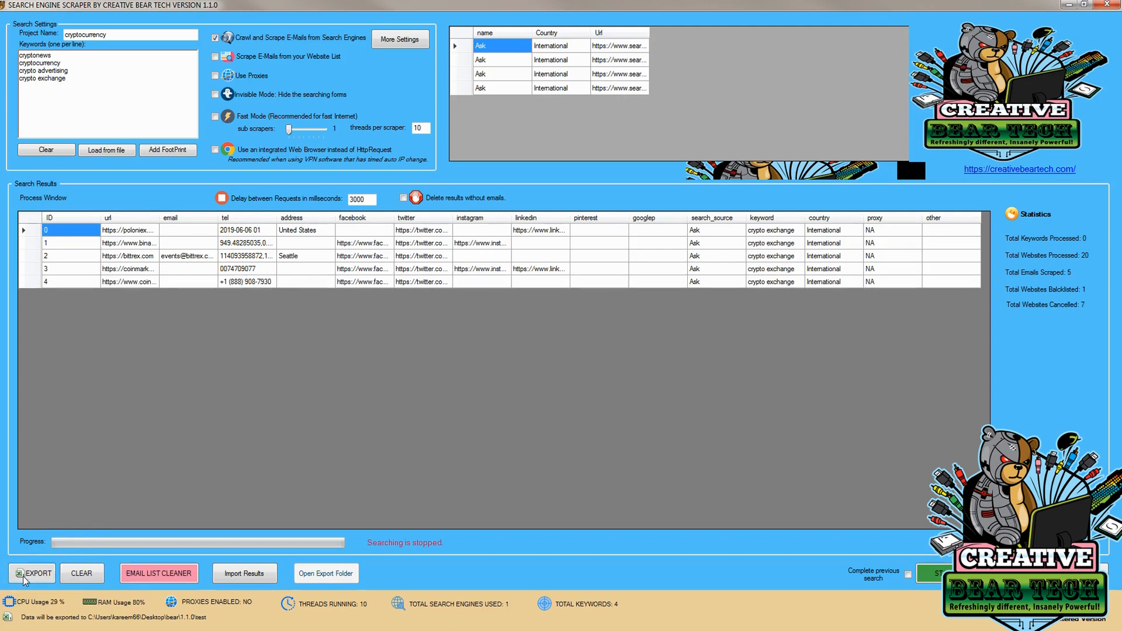
pyautogui.moveTo(477, 574)
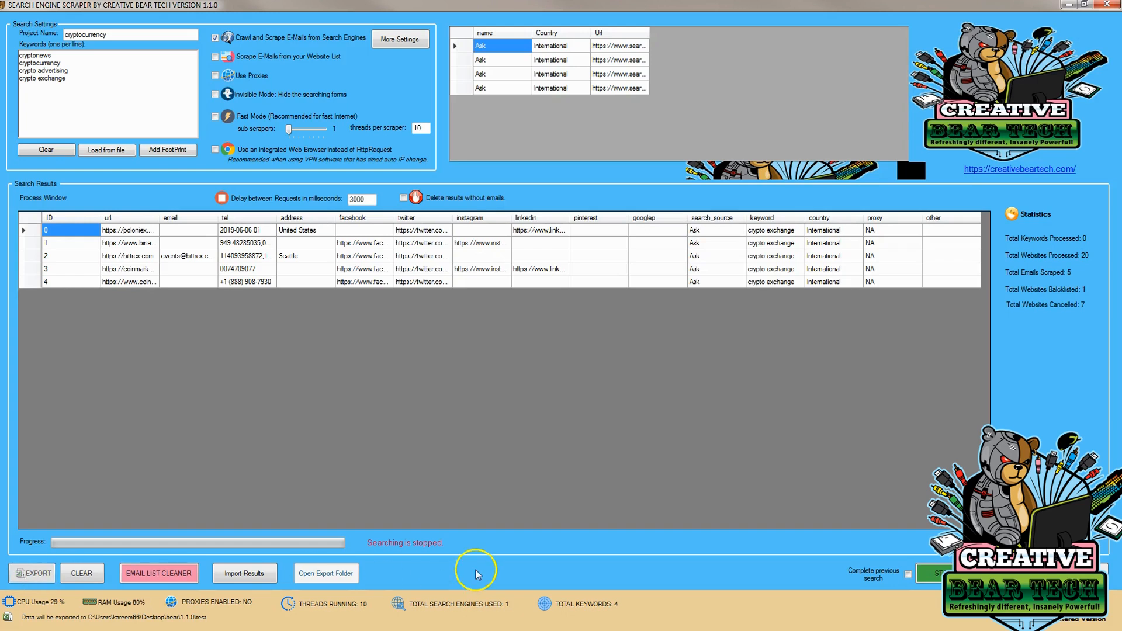
# - Open the export folder holding cryptocurrency_05-06-2019.csv
pyautogui.click(32, 573)
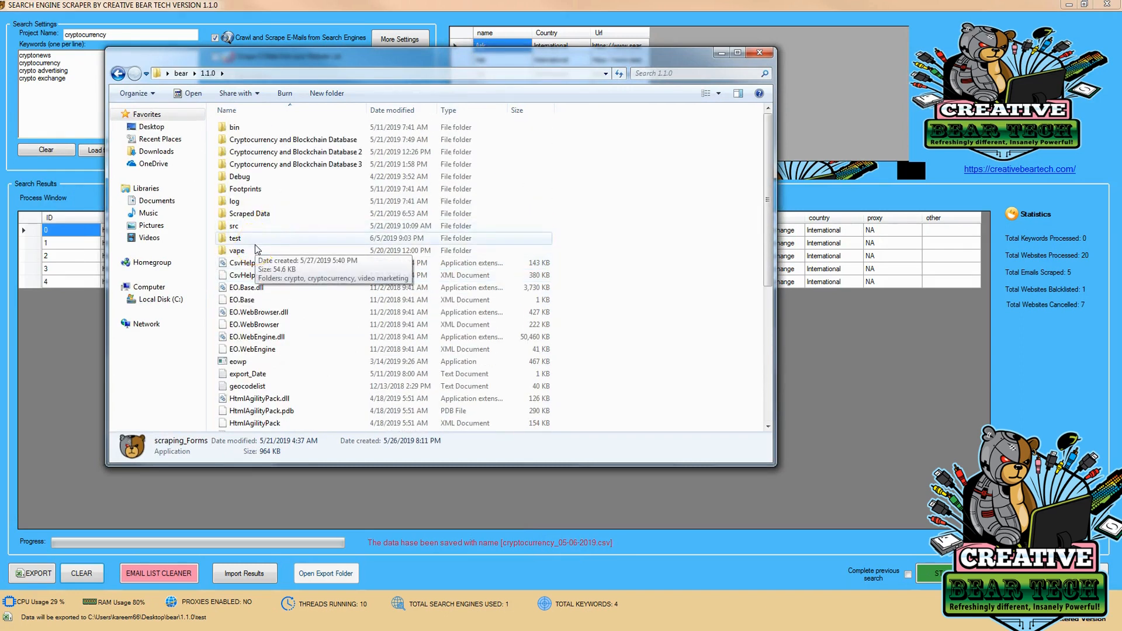
# - Go into test > cryptocurrency and open the cryptocurrency_05-06-2019 CSV
pyautogui.click(235, 238)
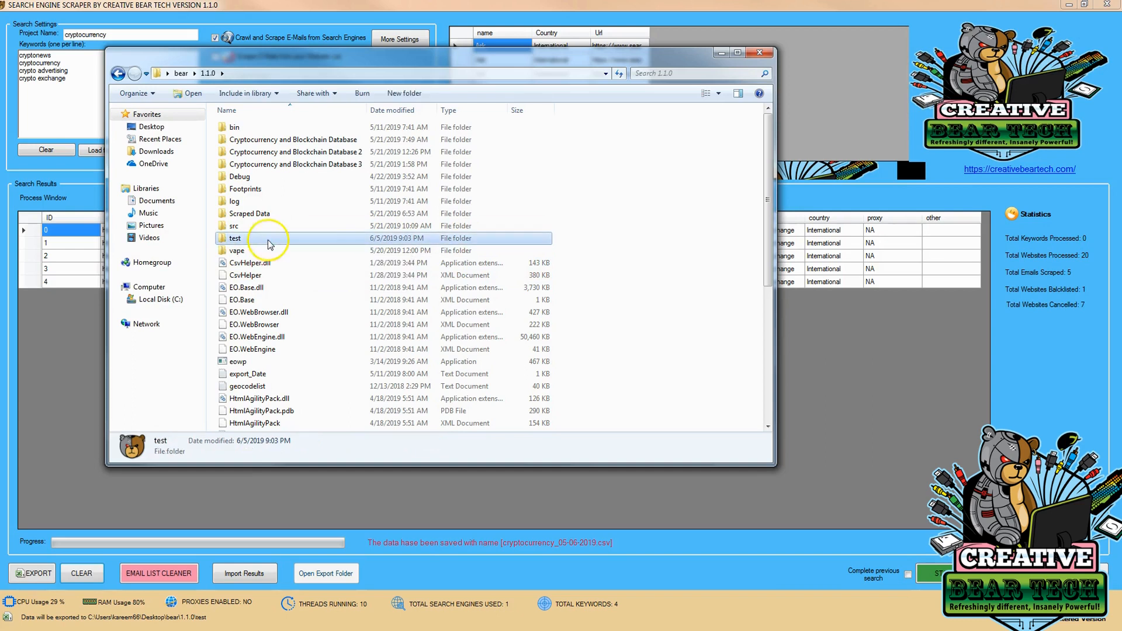
pyautogui.doubleClick(235, 238)
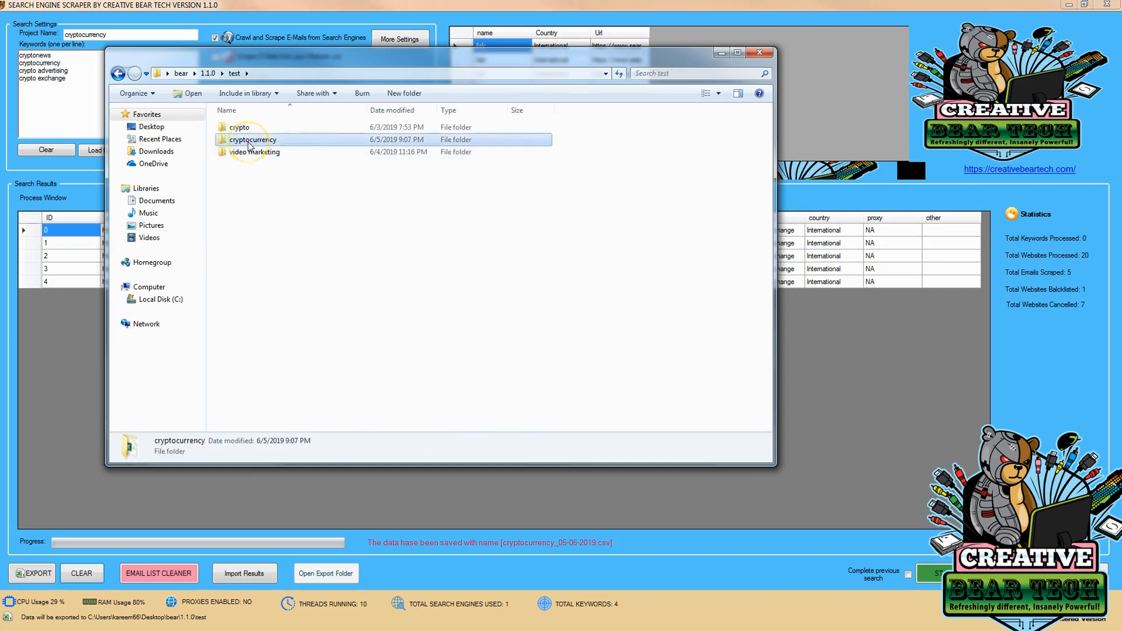
pyautogui.doubleClick(251, 140)
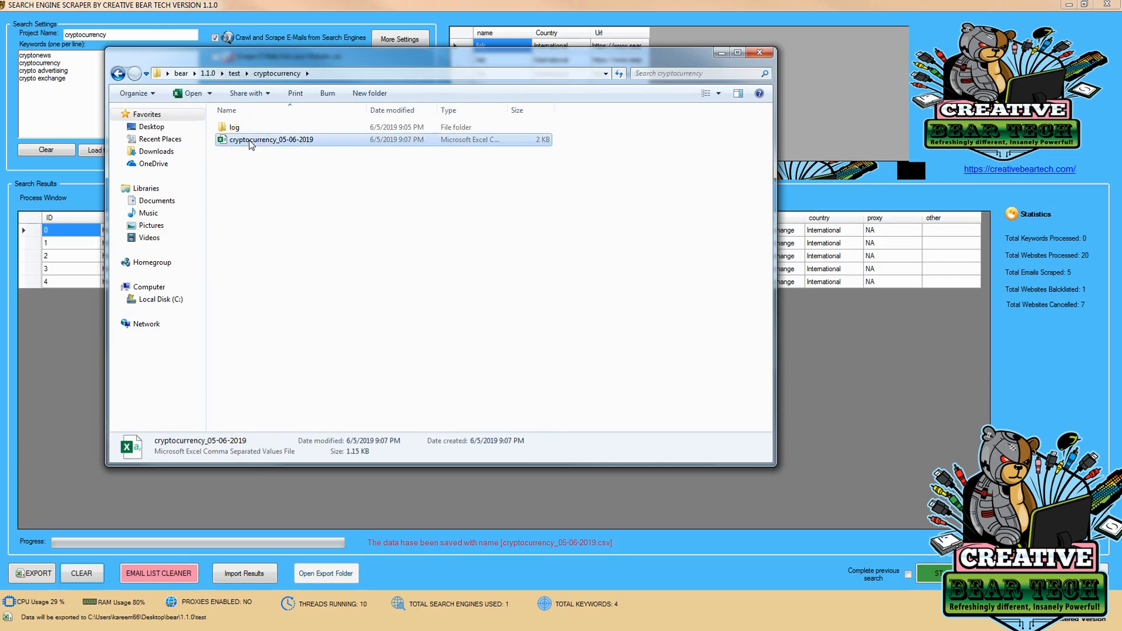
pyautogui.doubleClick(272, 139)
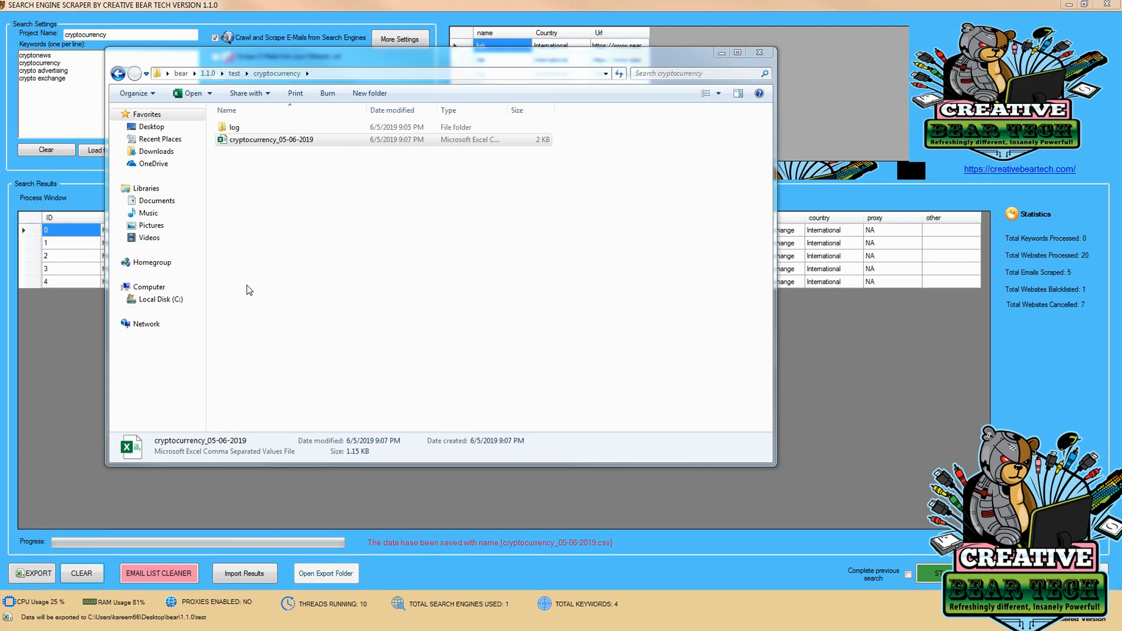
pyautogui.moveTo(28, 615)
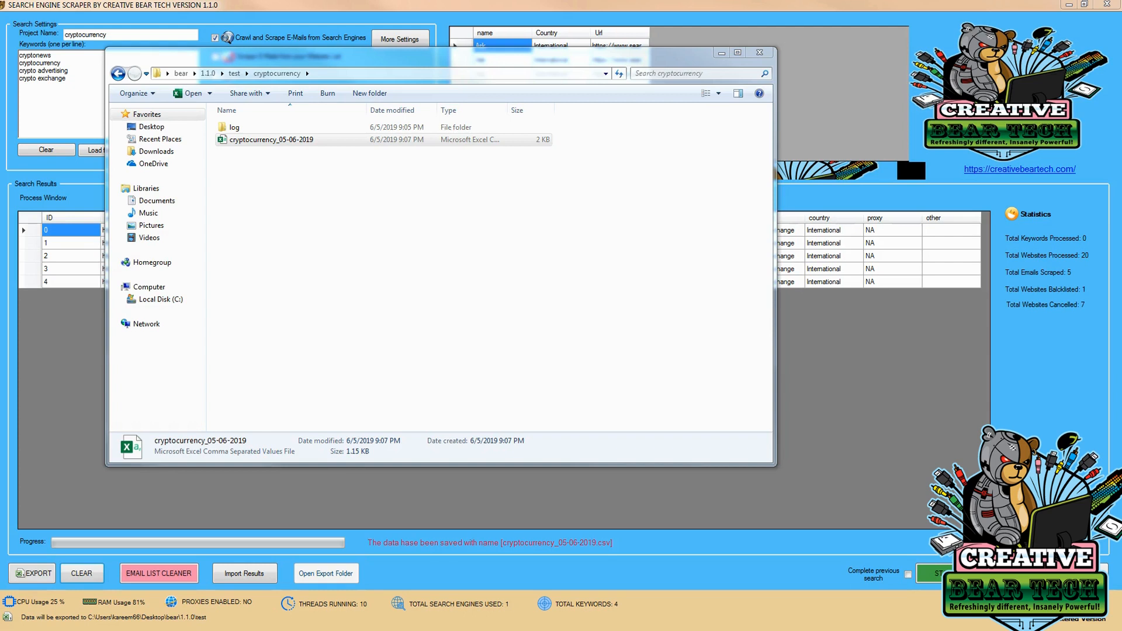
pyautogui.doubleClick(271, 140)
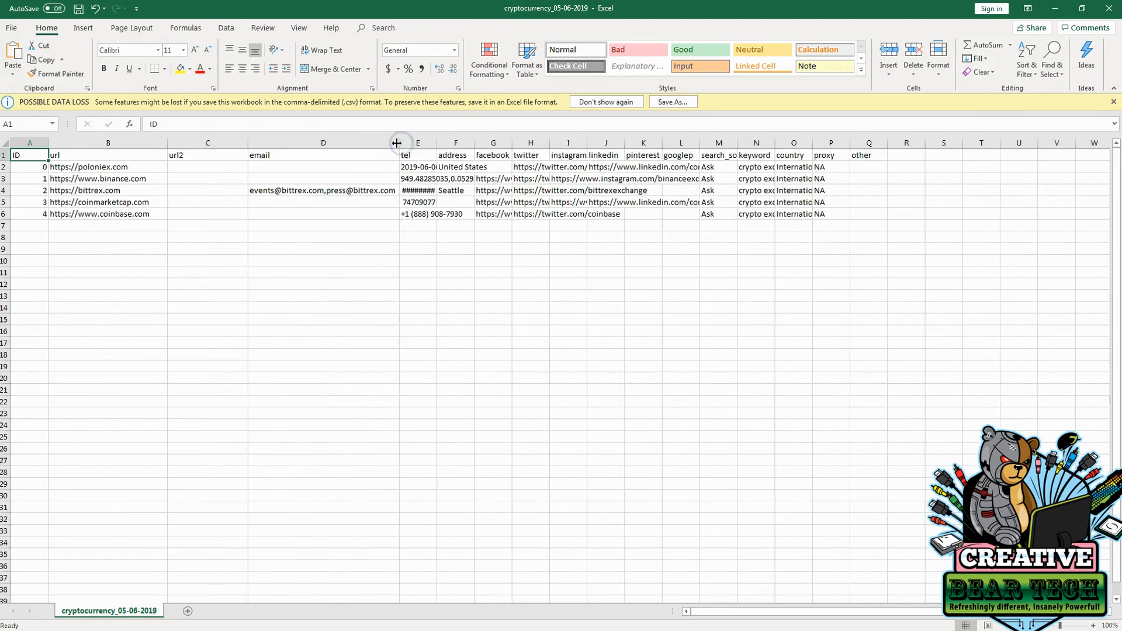
# - Drag the D/E header border to widen the email column D
pyautogui.moveTo(396, 143); pyautogui.dragTo(450, 143)
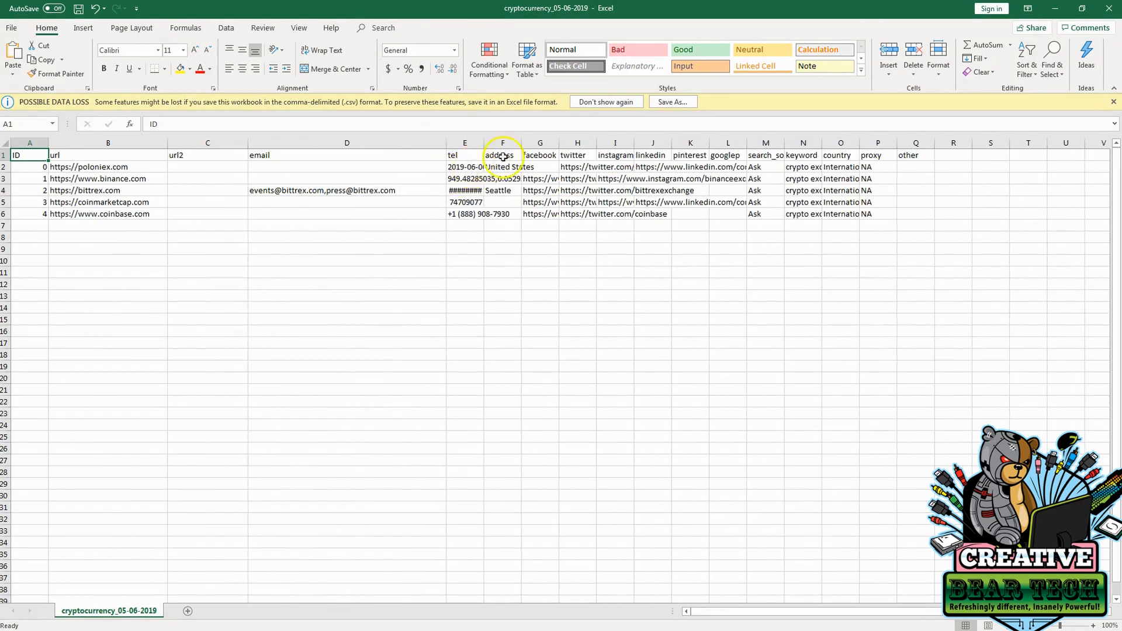